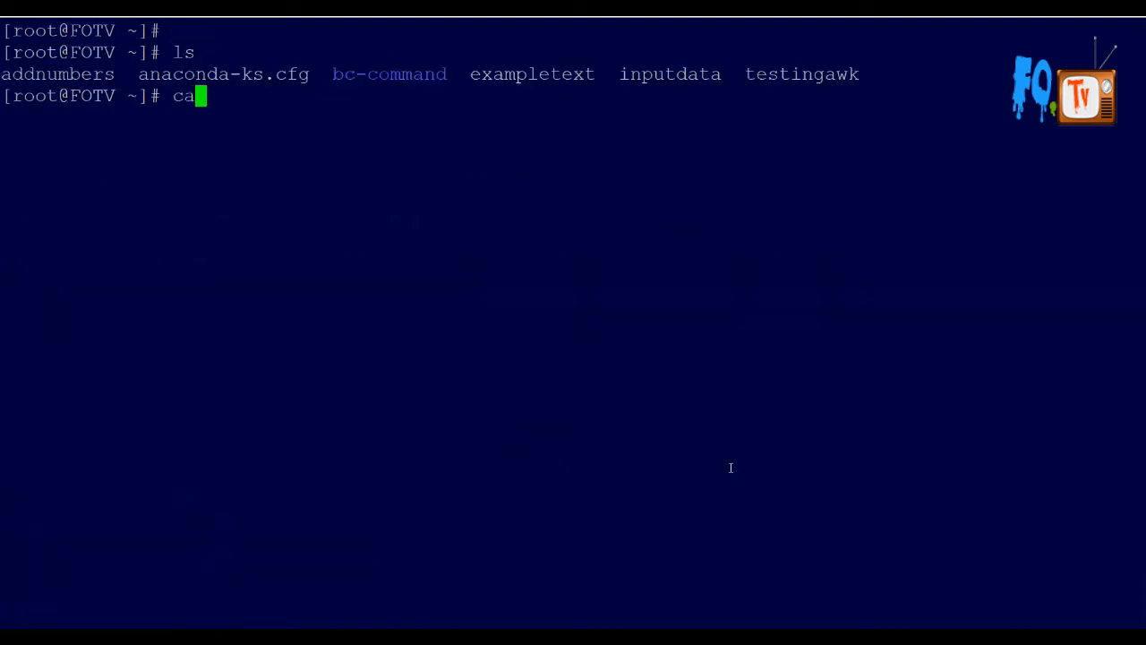
Print exampletext with cat, copying the file name from the ls listing.
text(t)
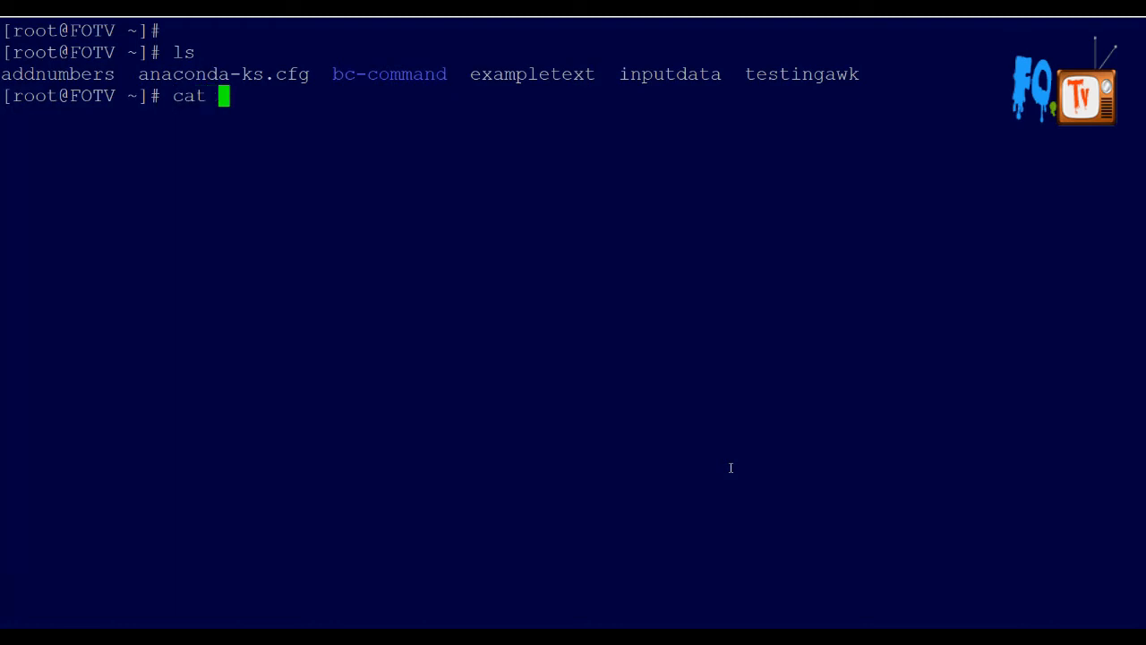
double_click(532, 74)
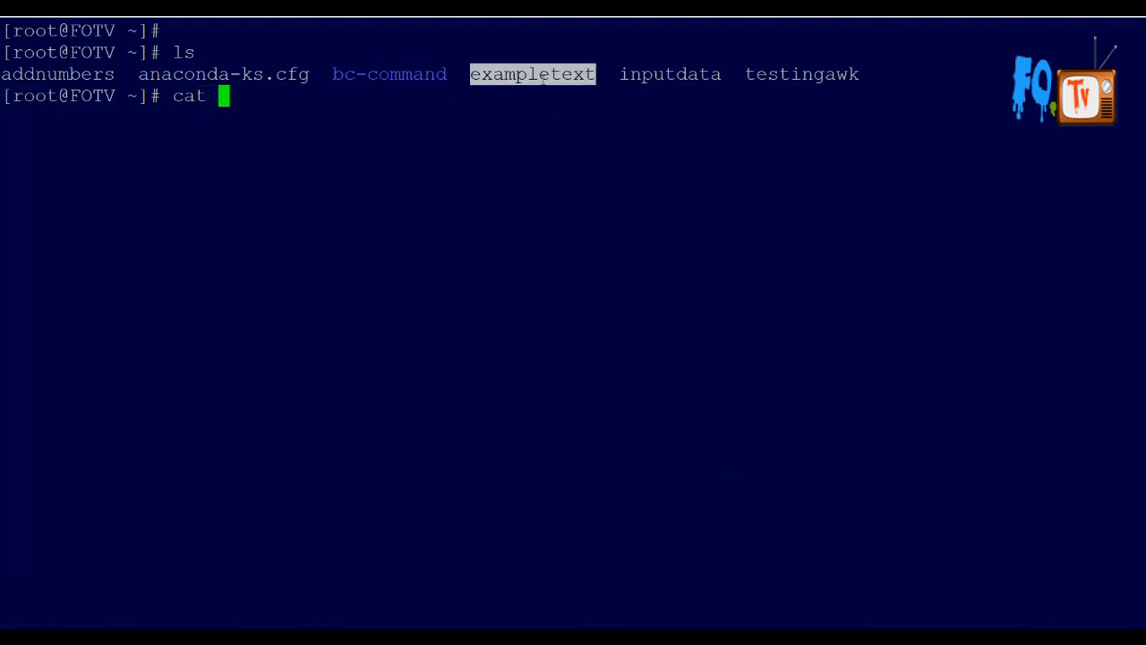
mouse_move(572, 155)
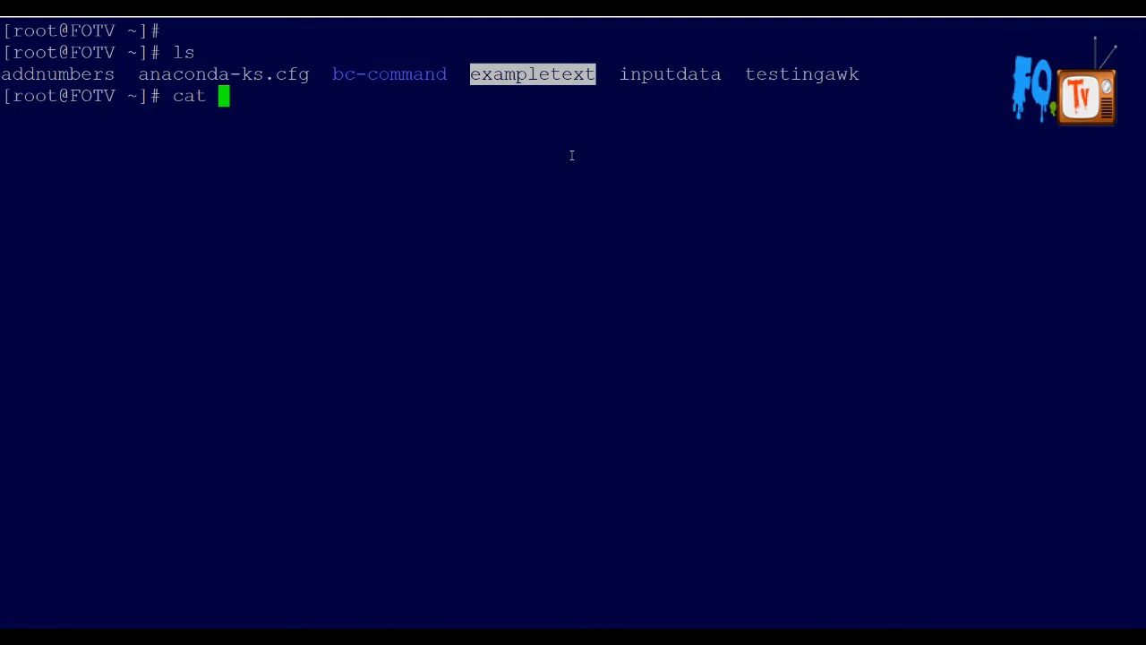
text(exampletext)
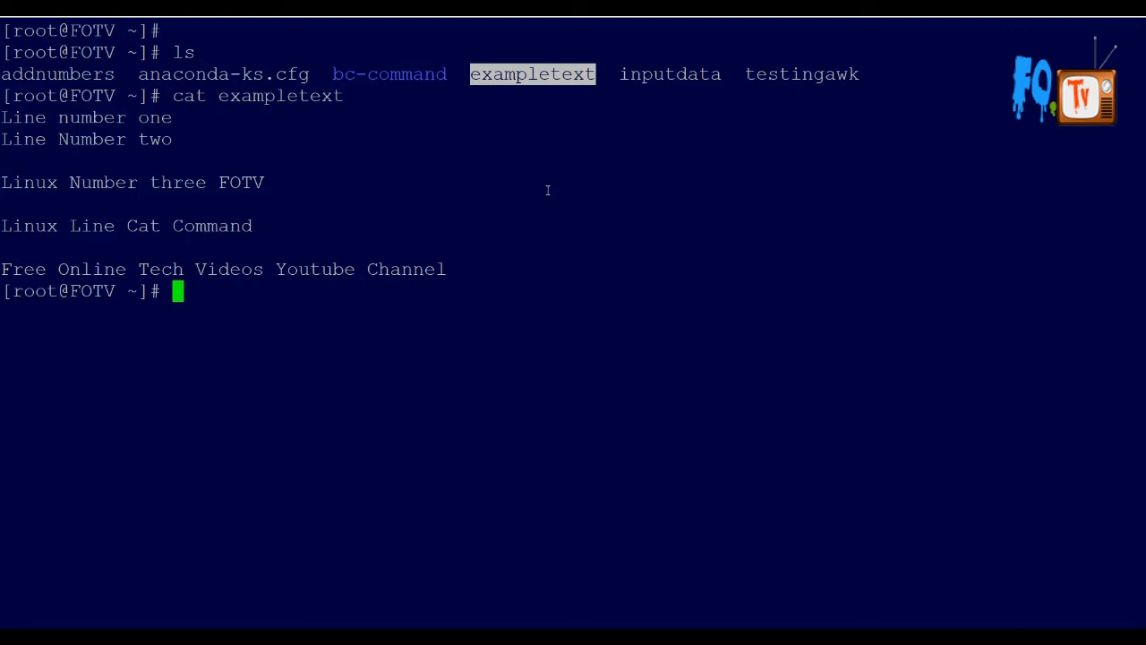
text(cat)
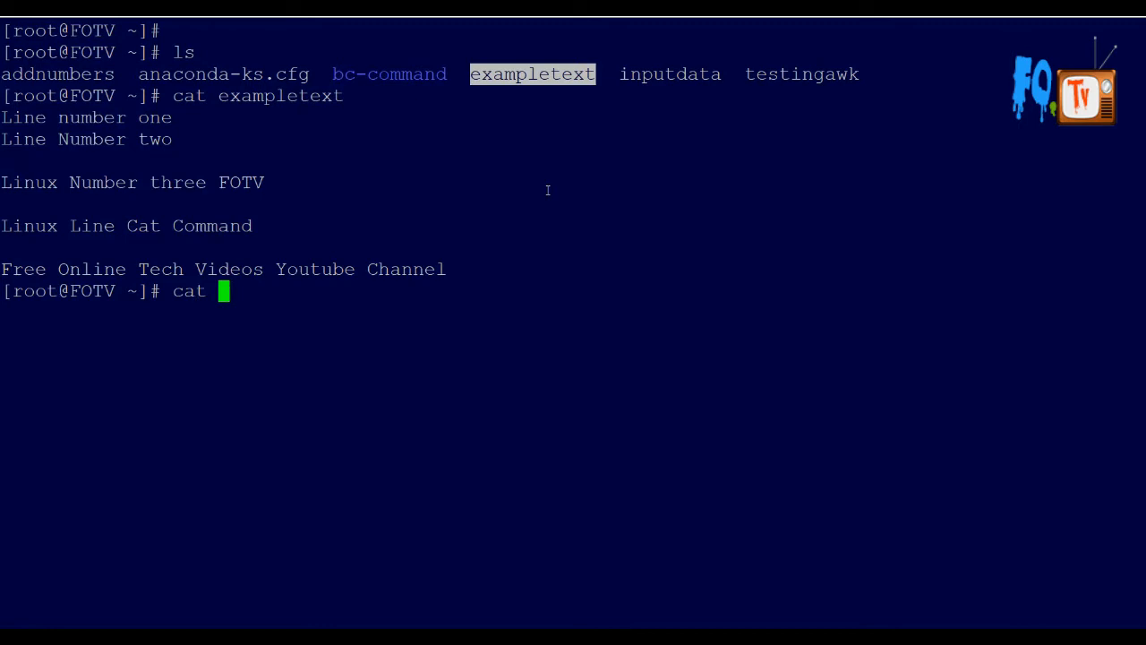
Create file1 containing 'This is the file just created with cat command' and print it.
text(>)
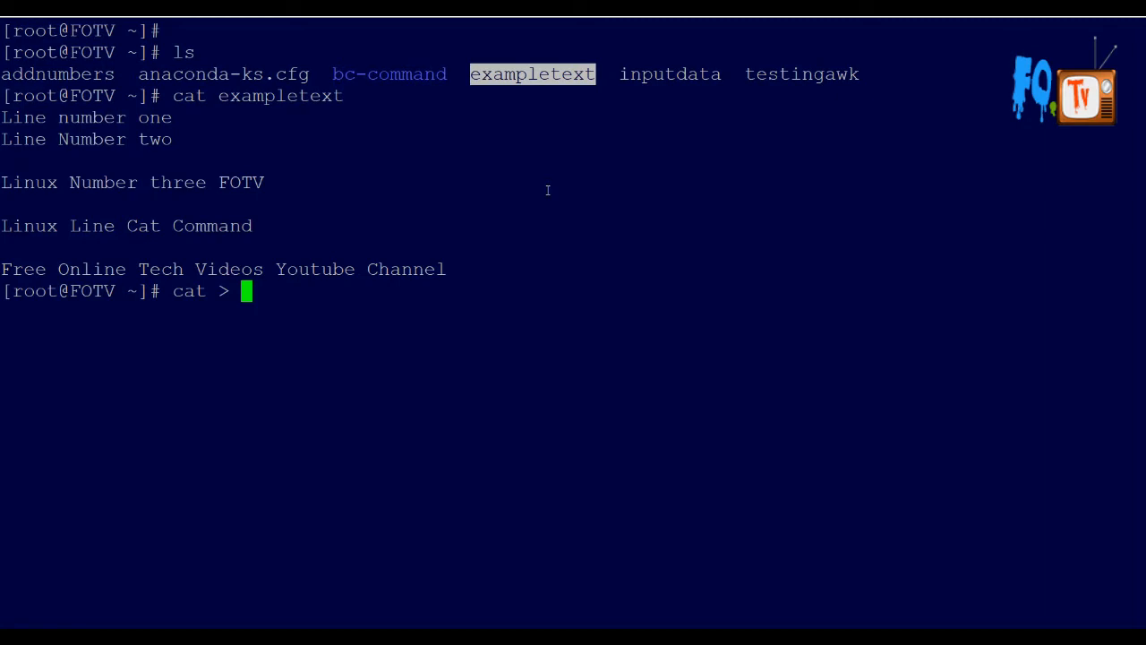
text(file)
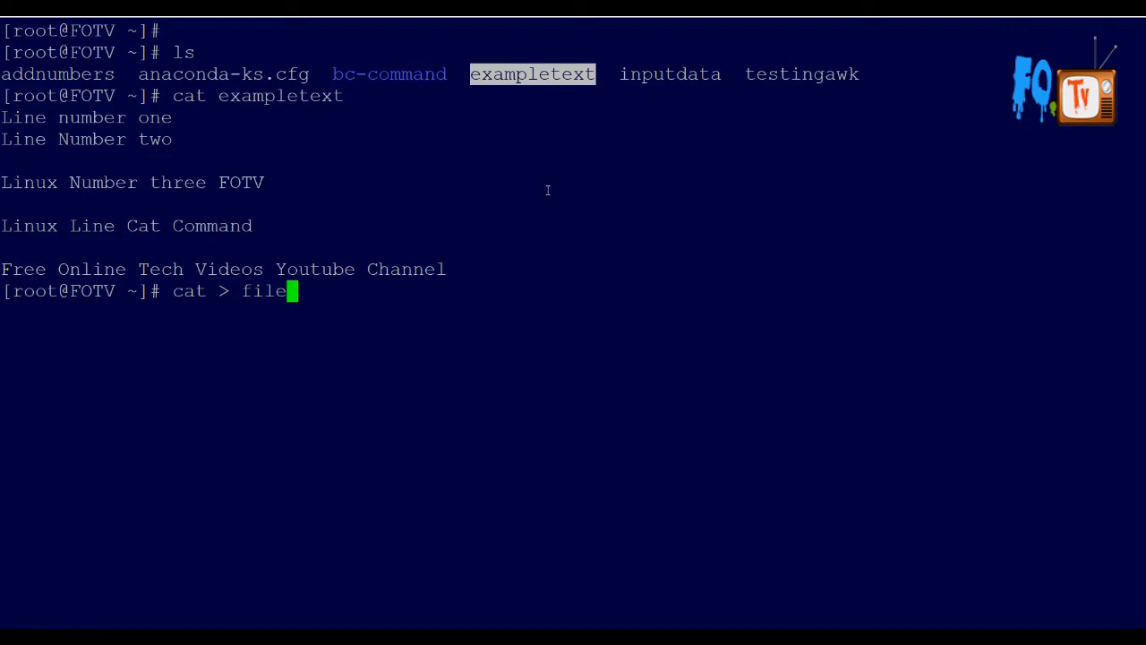
text(1)
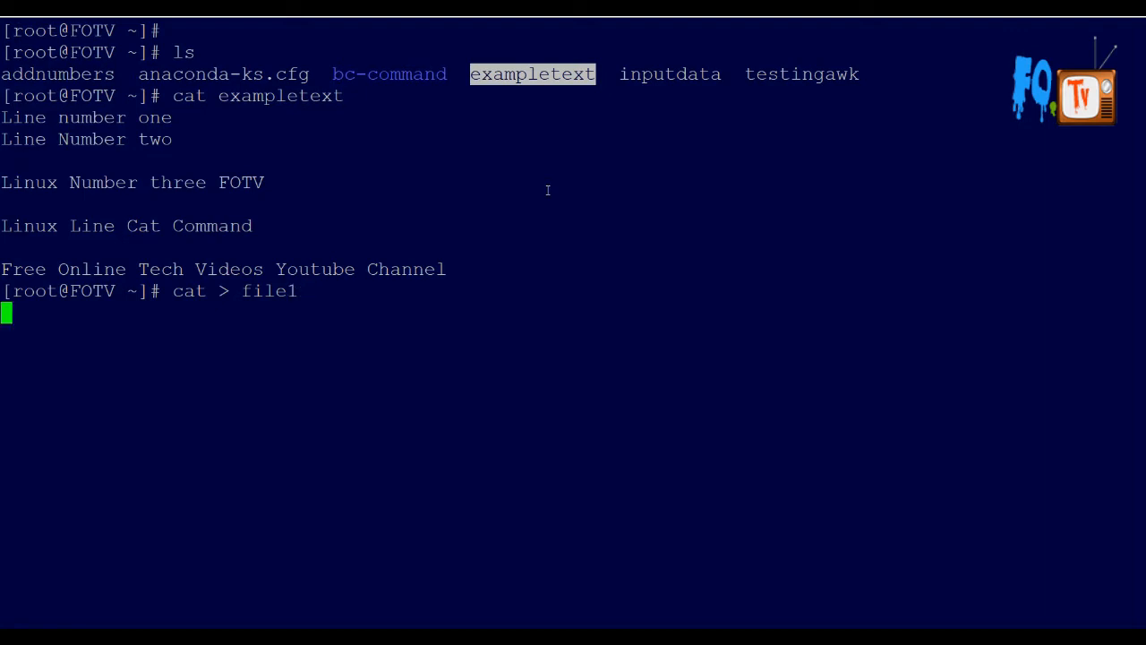
text(T)
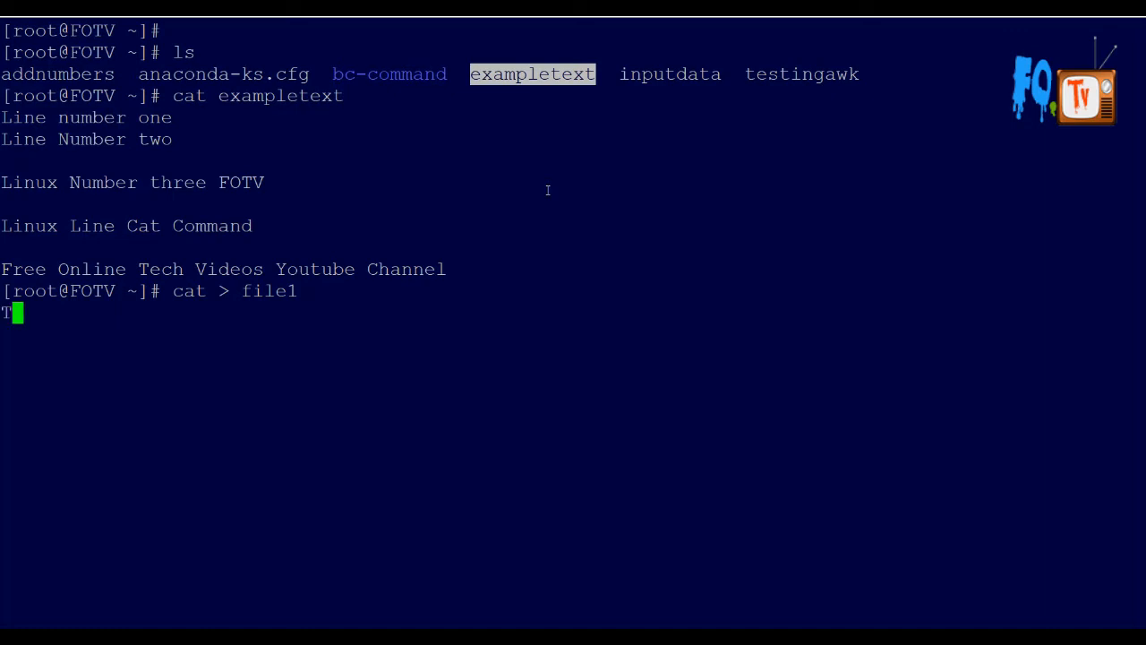
text(his is the file just c)
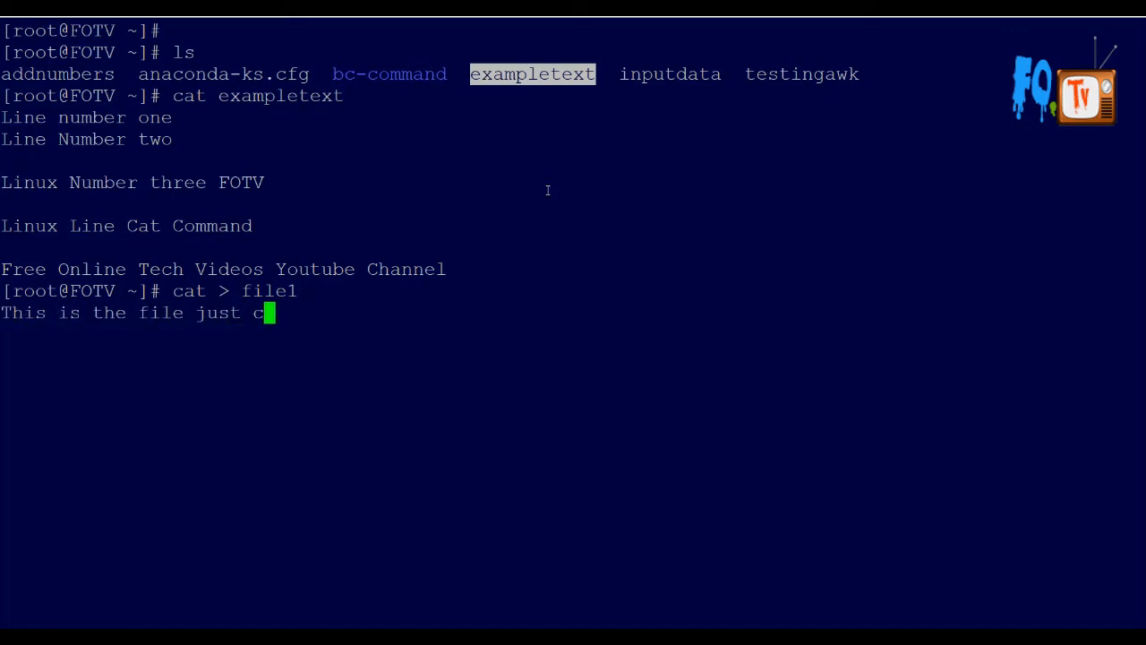
text(reated)
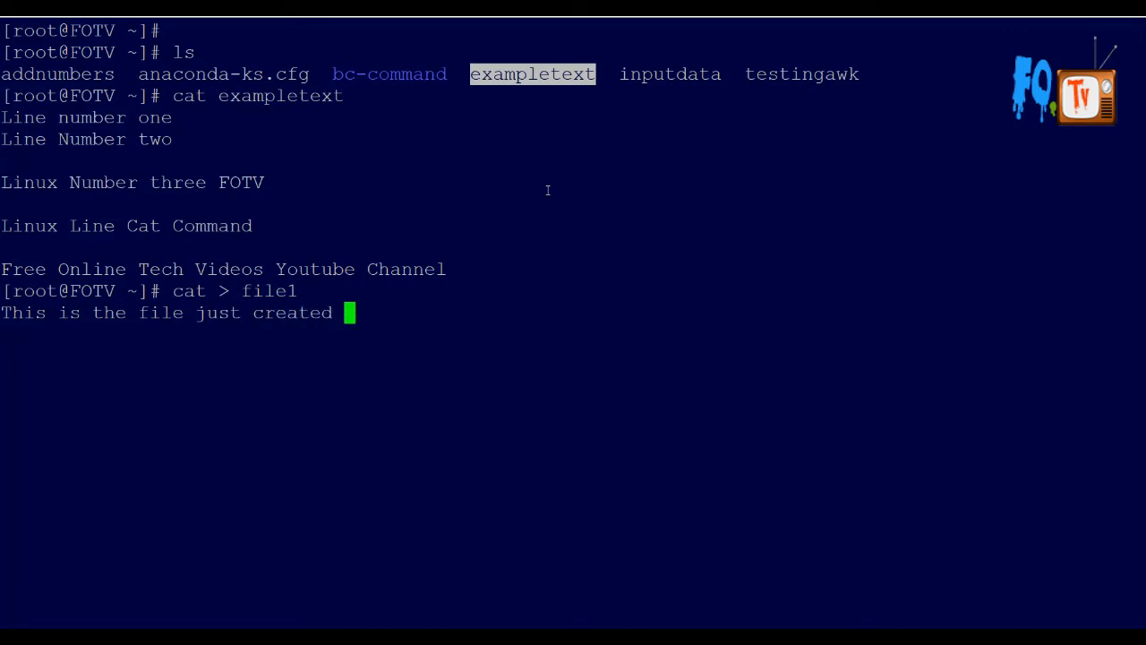
text(with)
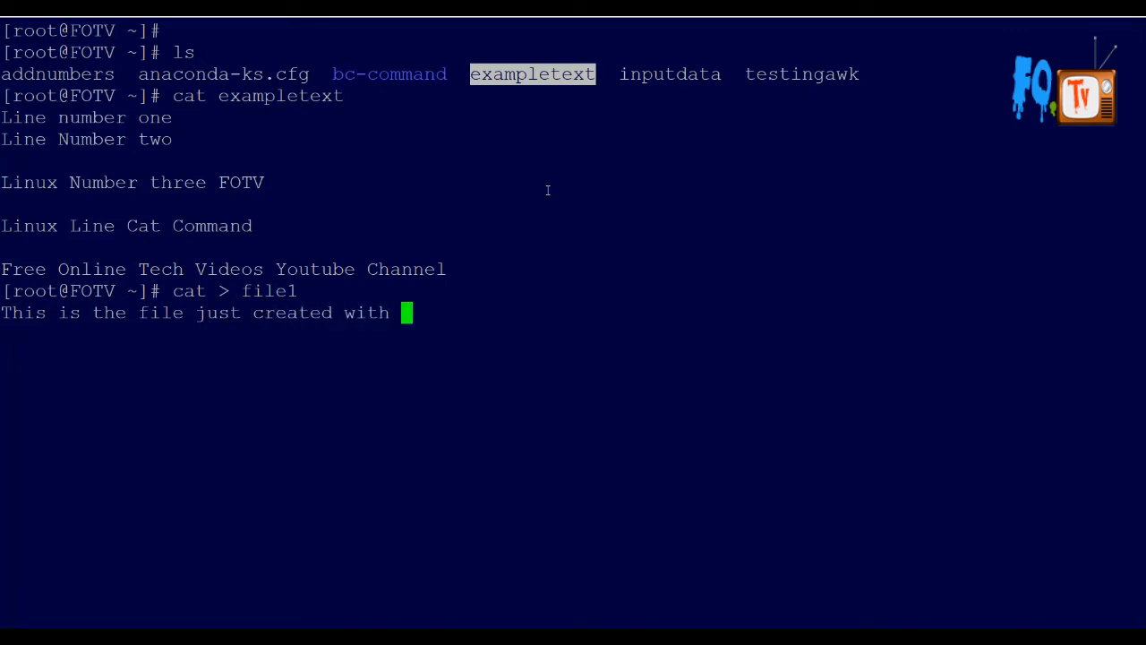
text(cat command)
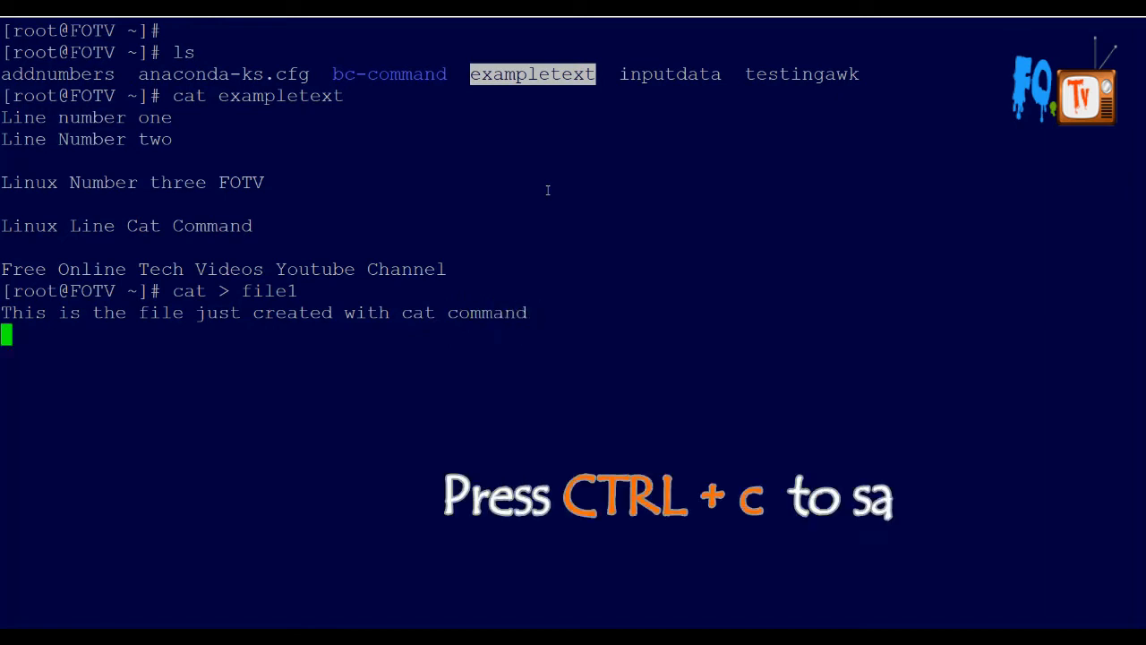
key(ctrl+c)
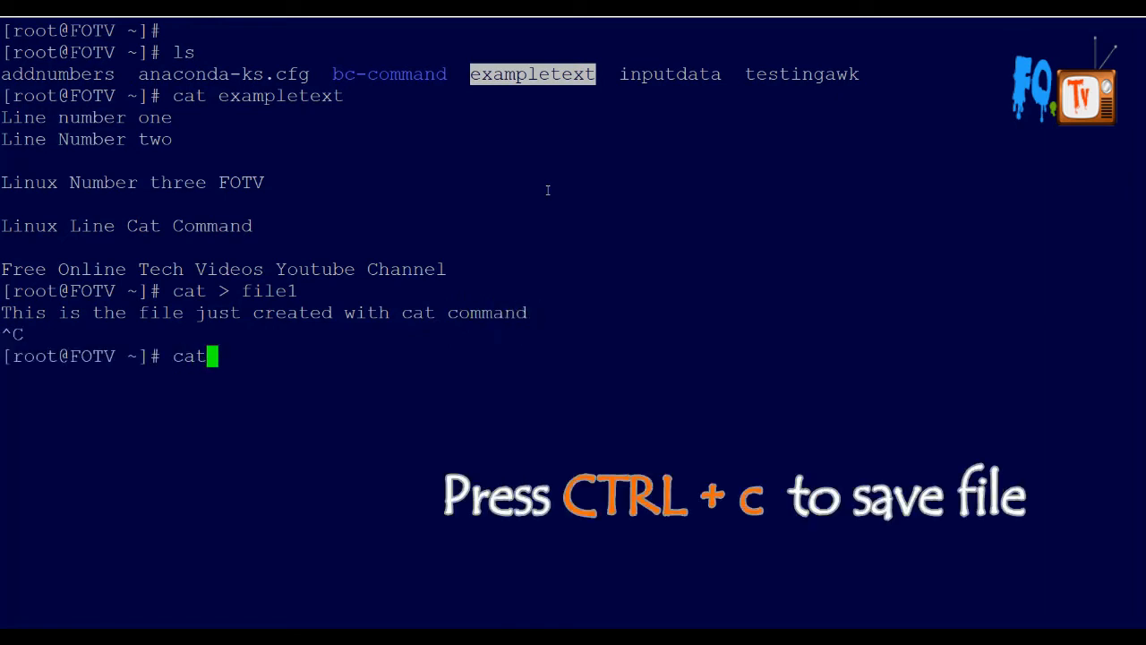
text(file1)
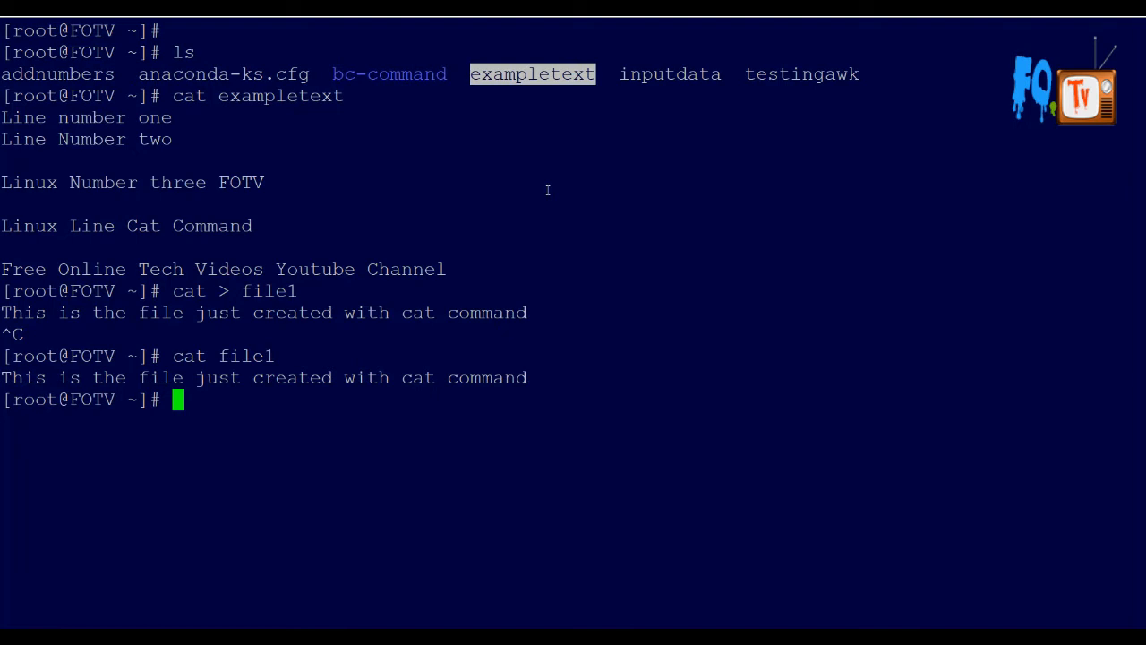
Append a second line to file1 with cat >>, show both lines, then clear the screen.
text(cat)
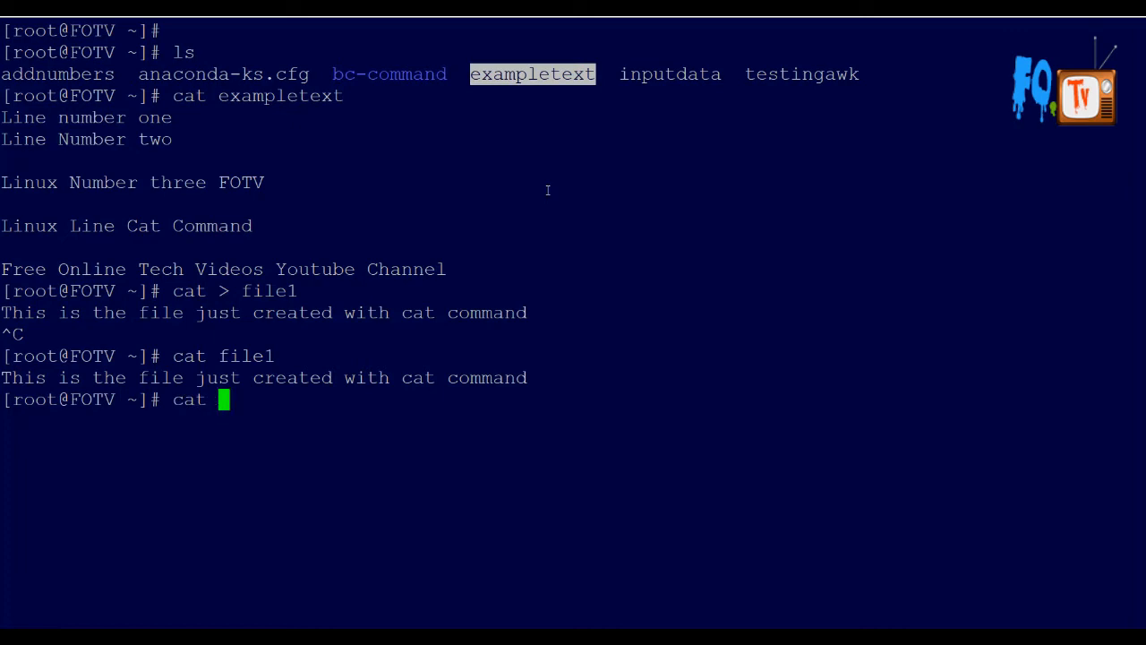
text(>>)
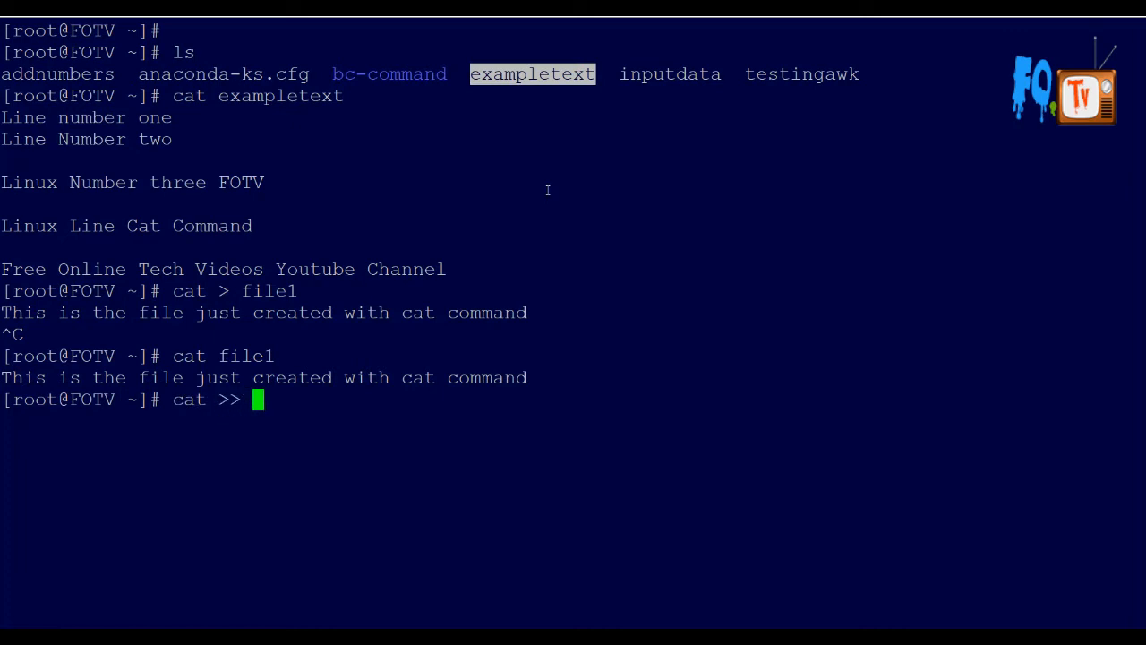
text(file1)
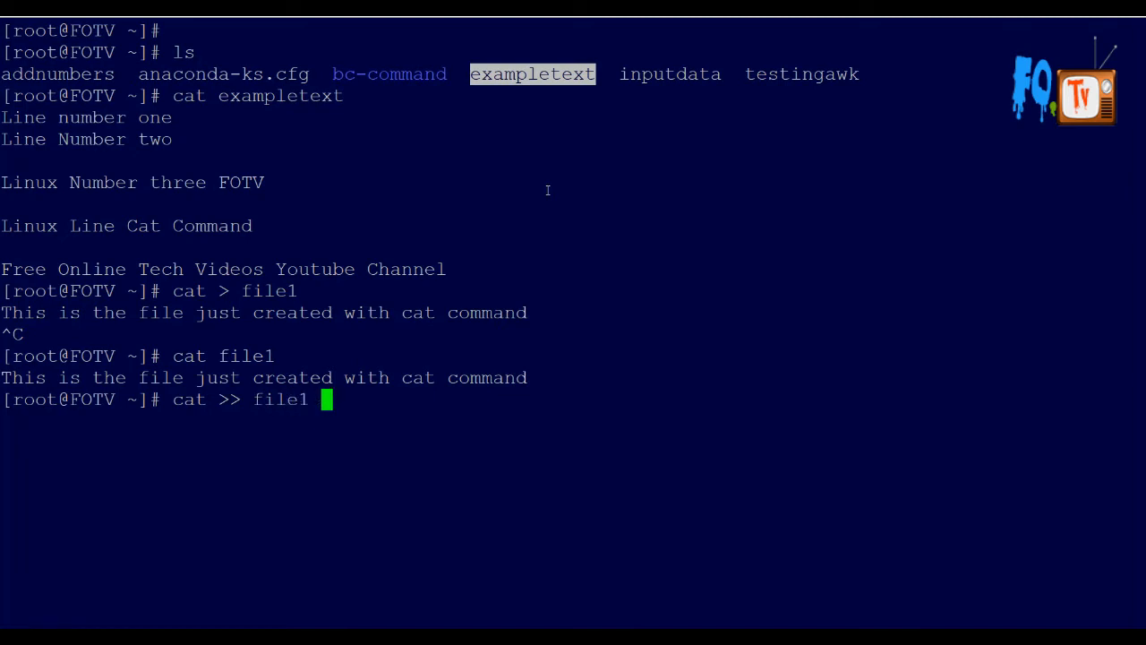
text(This is the second line o)
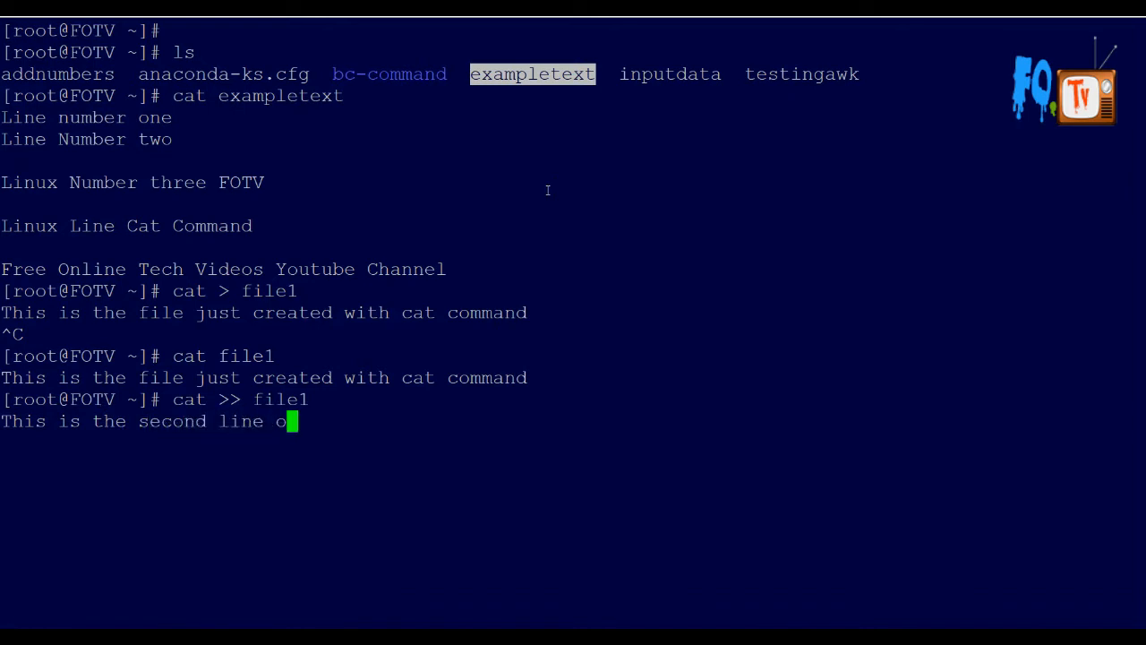
text(f file updated)
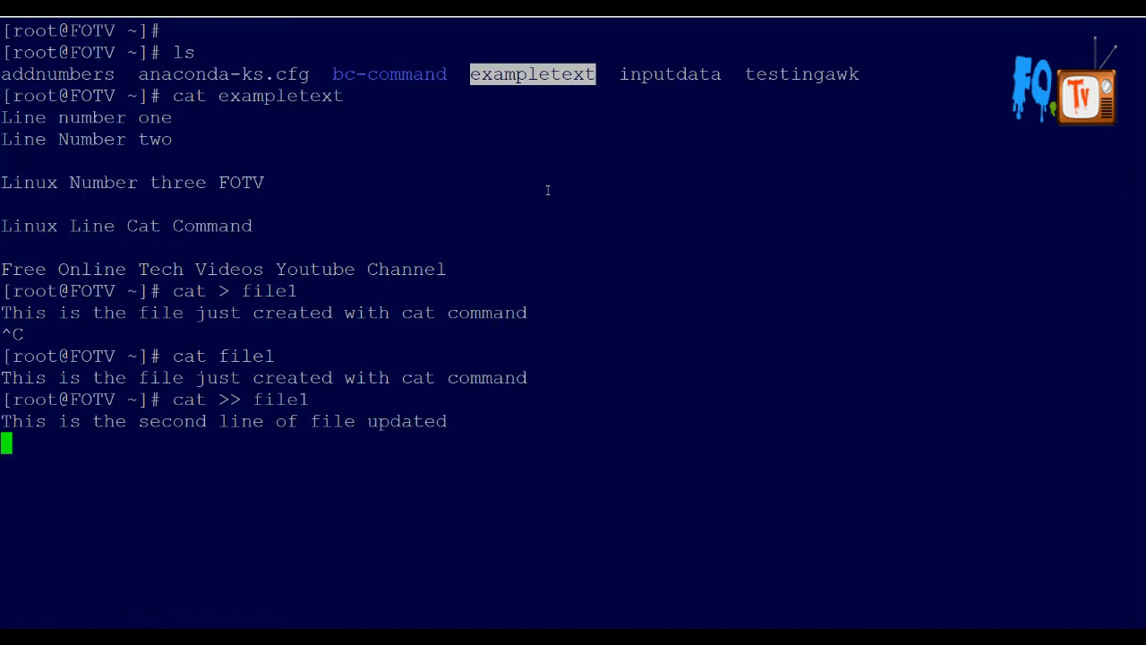
key(ctrl+c)
text(cat file1)
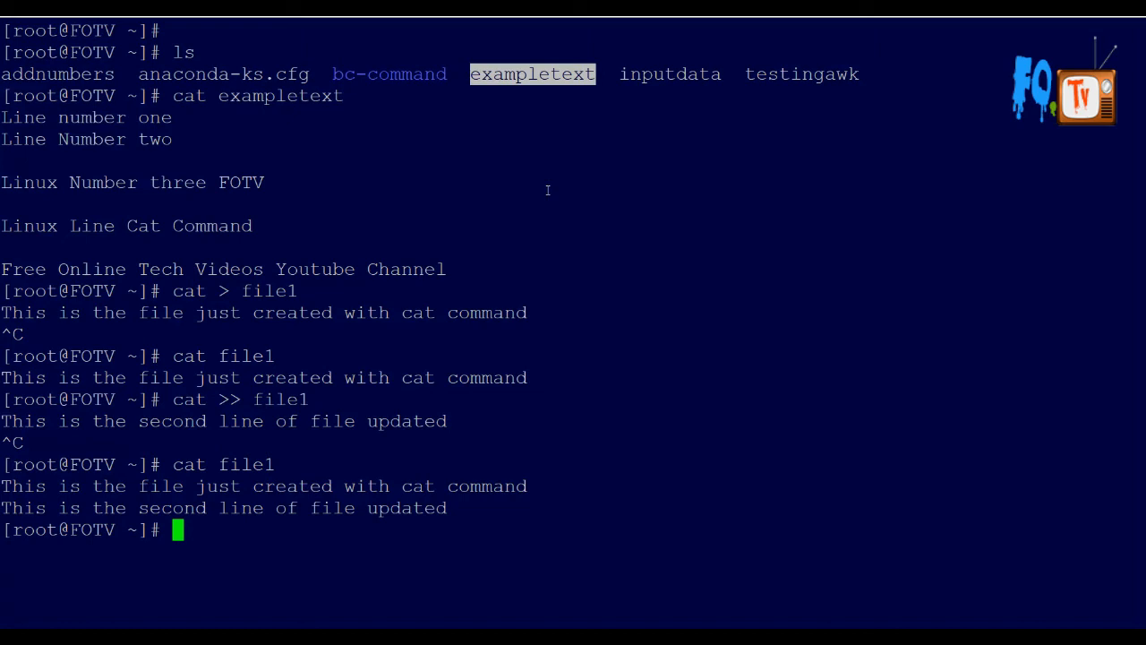
text(cle)
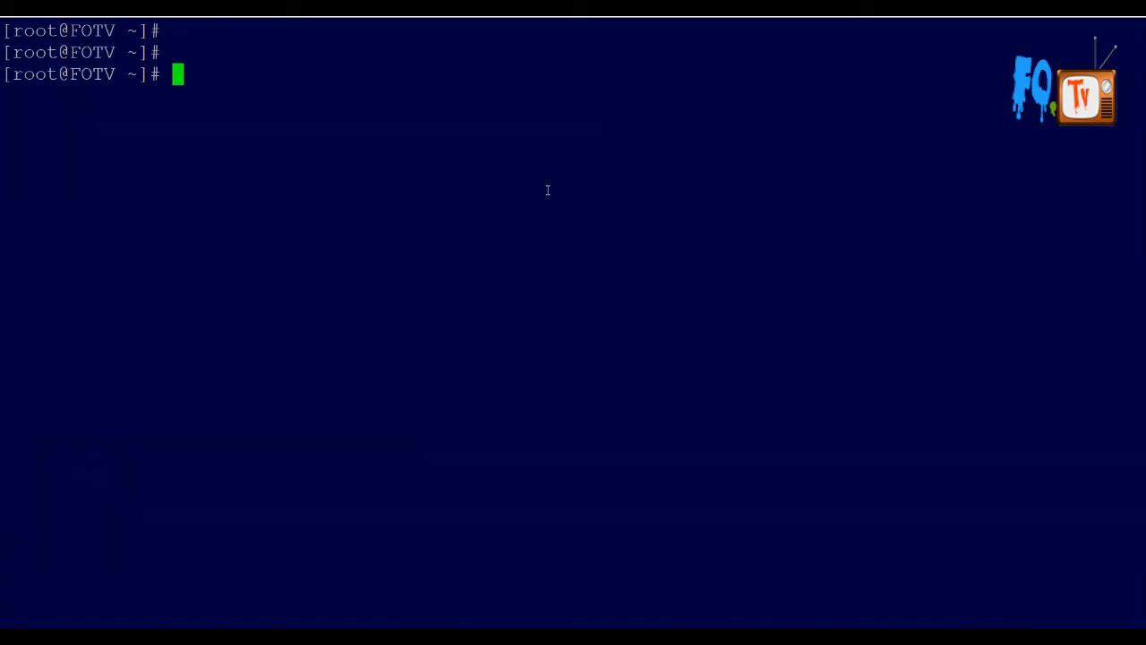
Run cat -b exampletext to number its five non-blank lines 1 to 5.
text(cat)
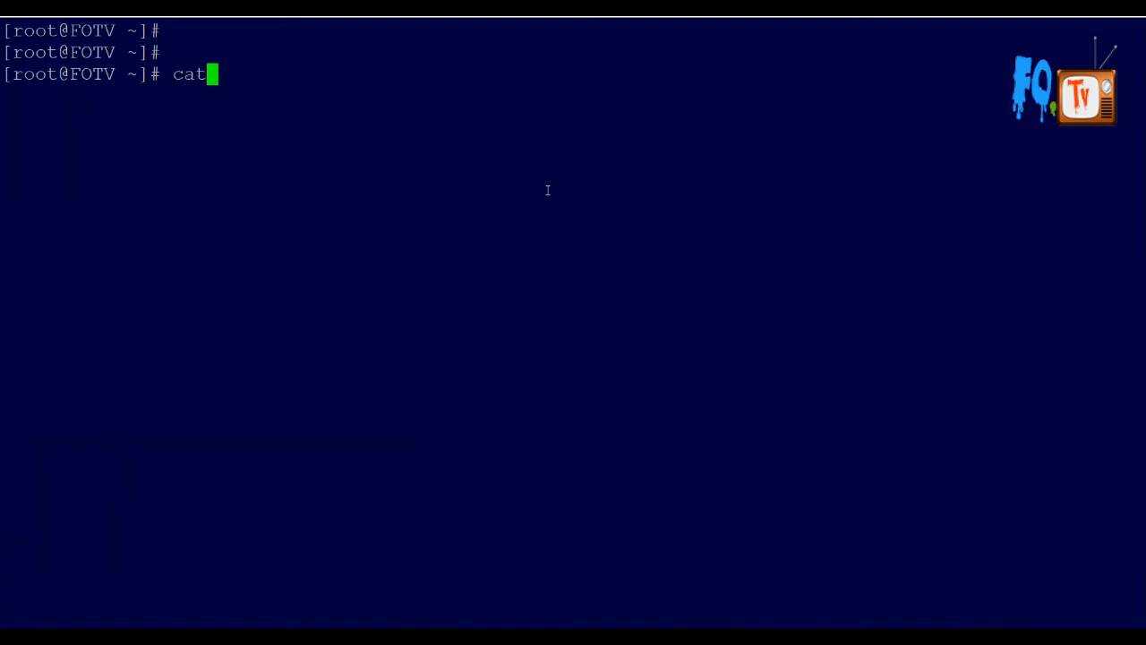
text(-b)
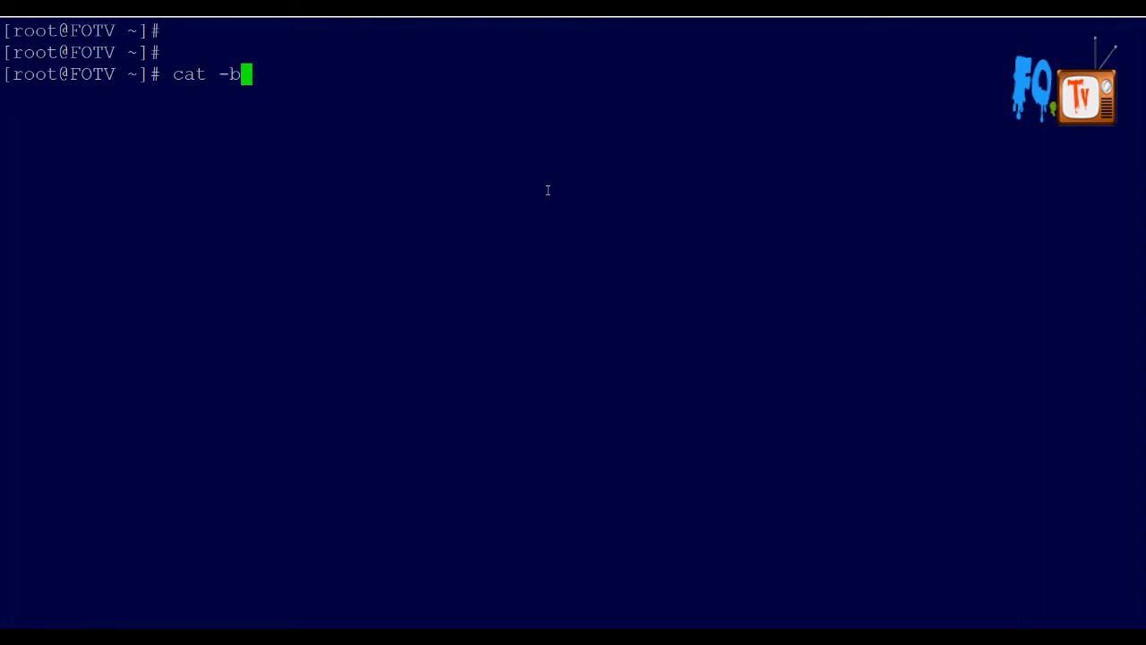
text(" ")
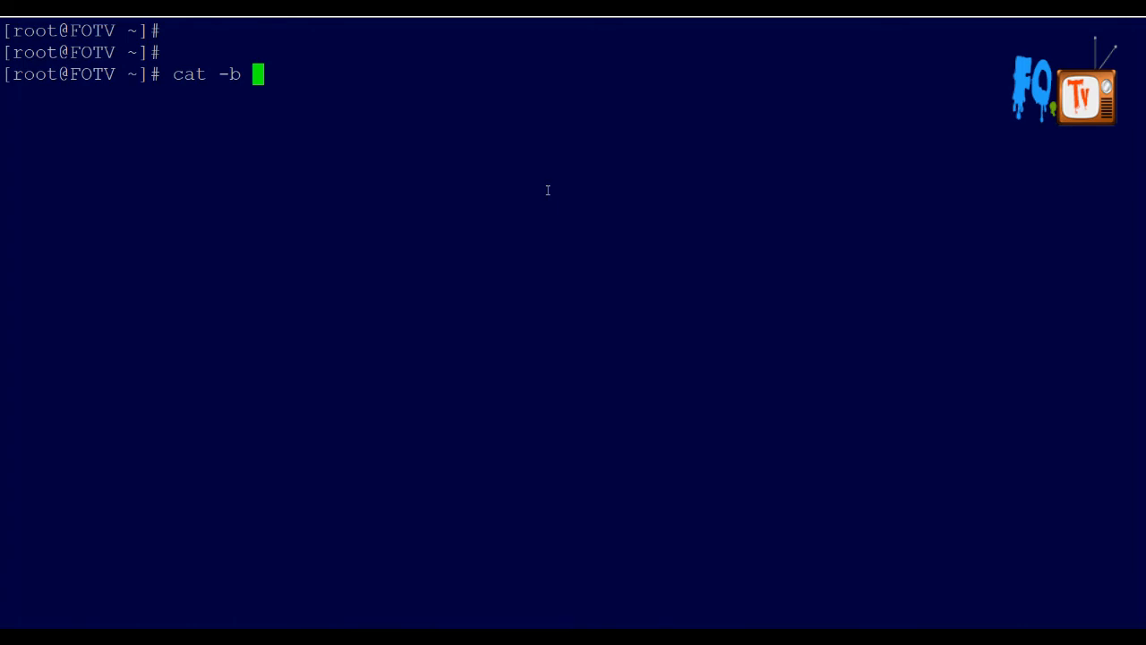
text(exampletext)
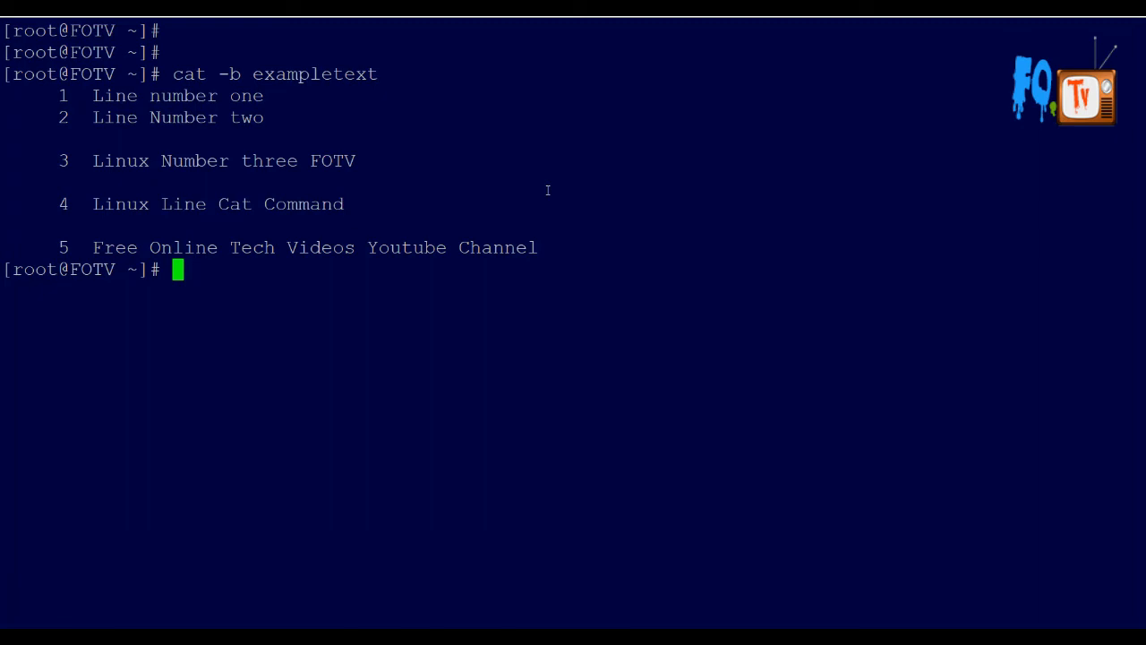
text(cat -)
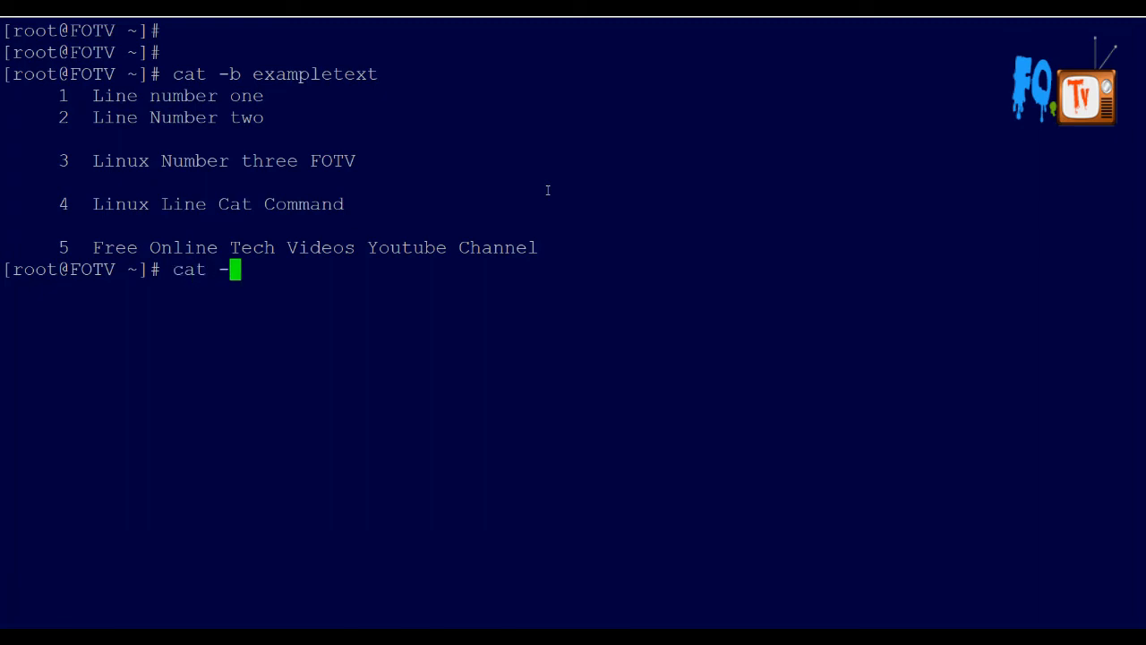
Run cat -E exampletext so every line, blank ones included, ends with $.
text(E)
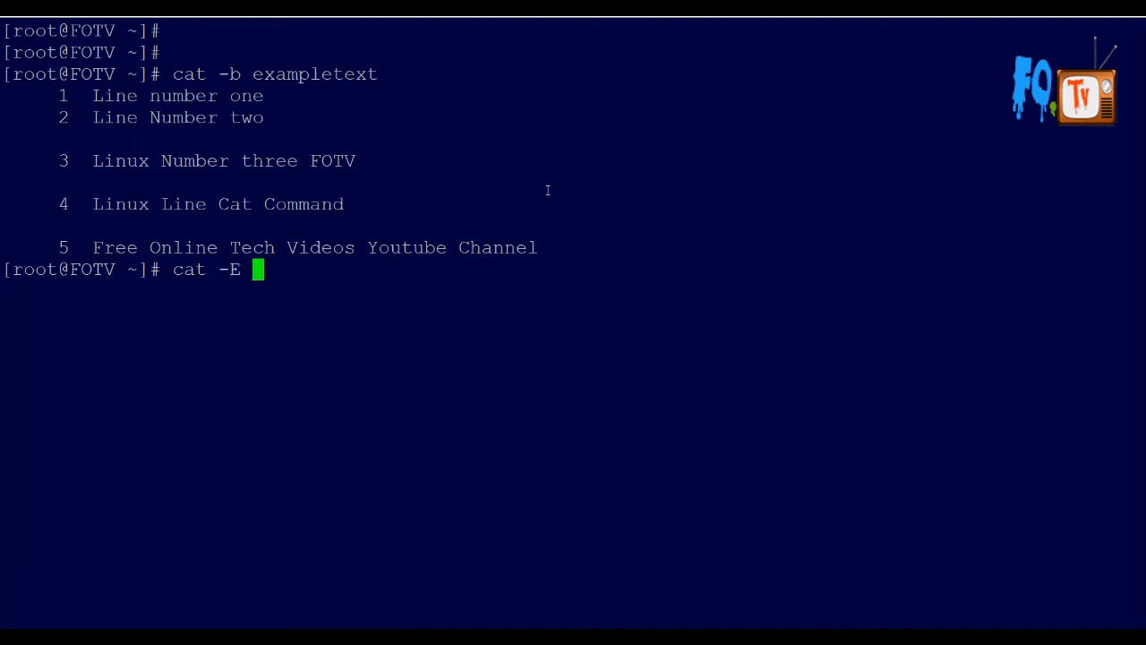
text(exampletext)
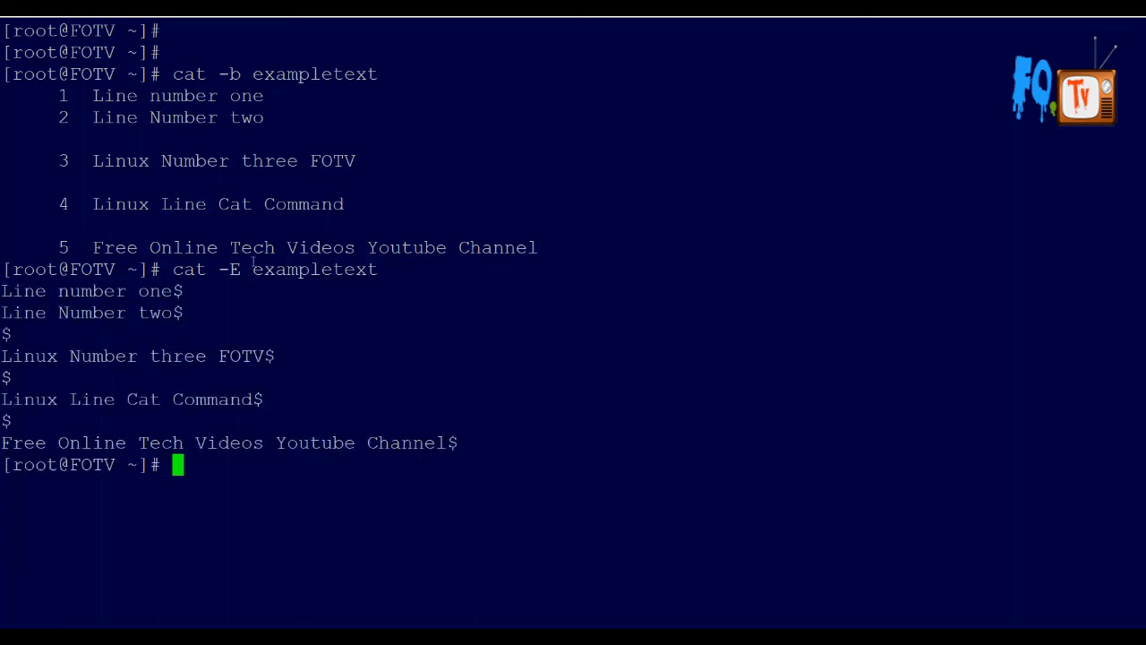
mouse_move(550, 487)
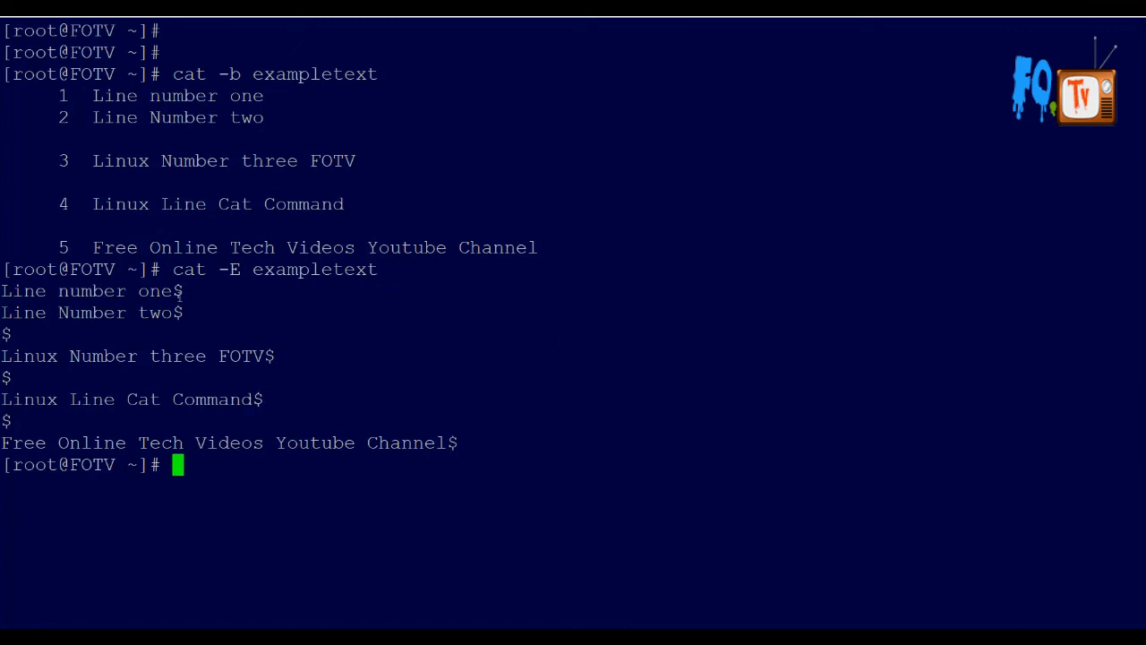
mouse_move(505, 460)
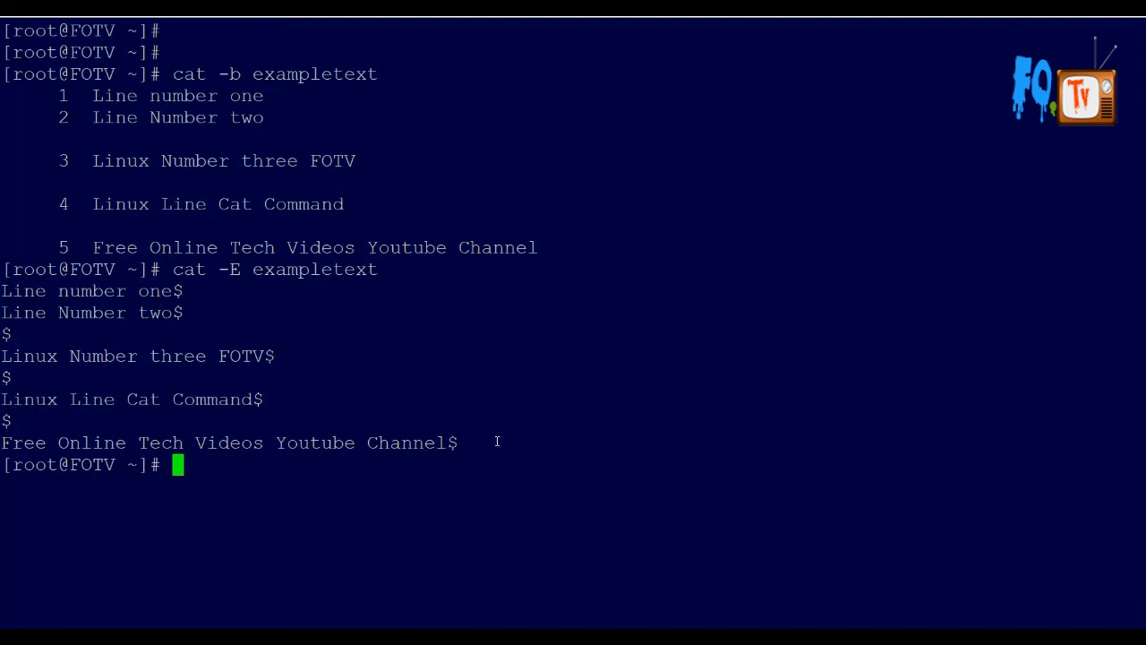
mouse_move(340, 291)
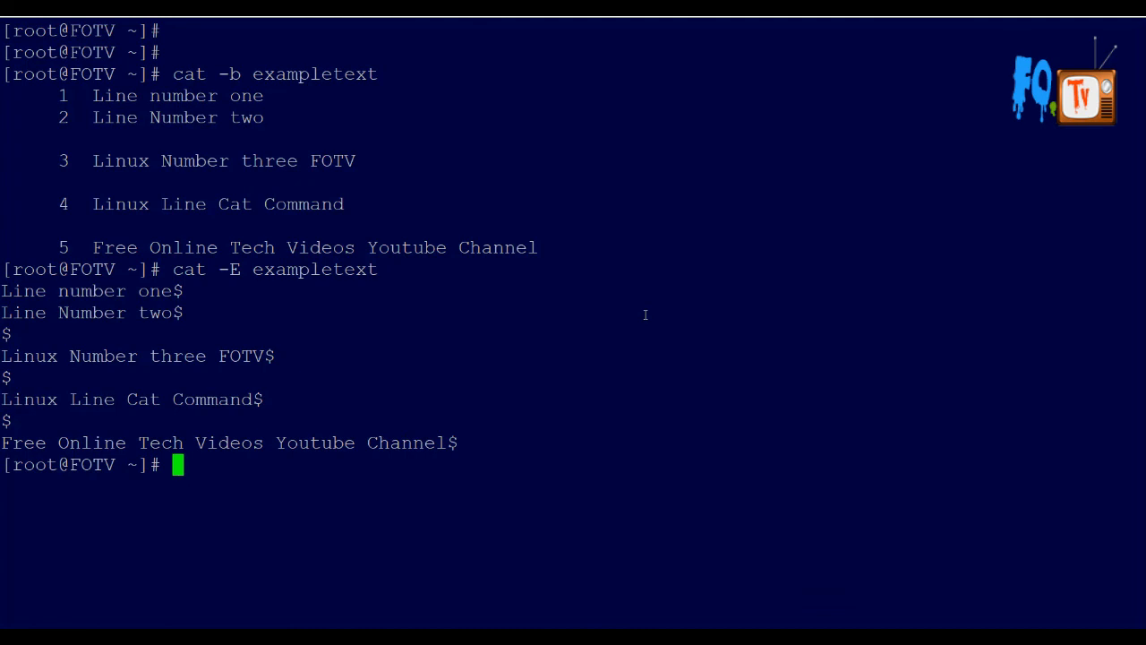
Number all eight lines of exampletext with cat -n, then clear the screen.
text(cat)
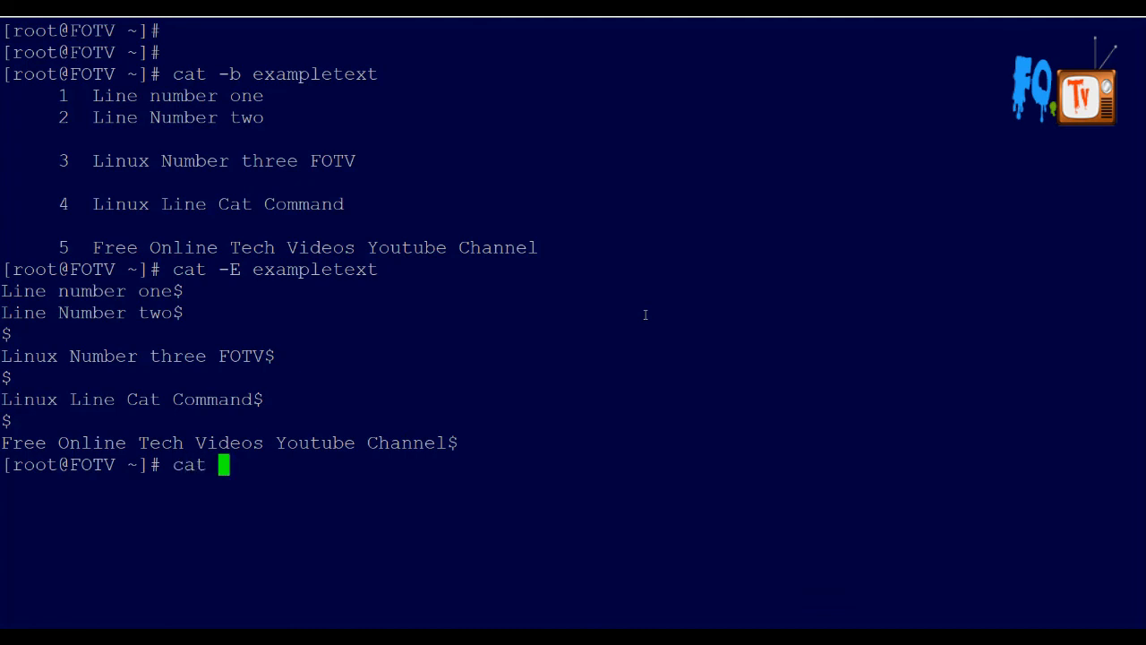
text(-n)
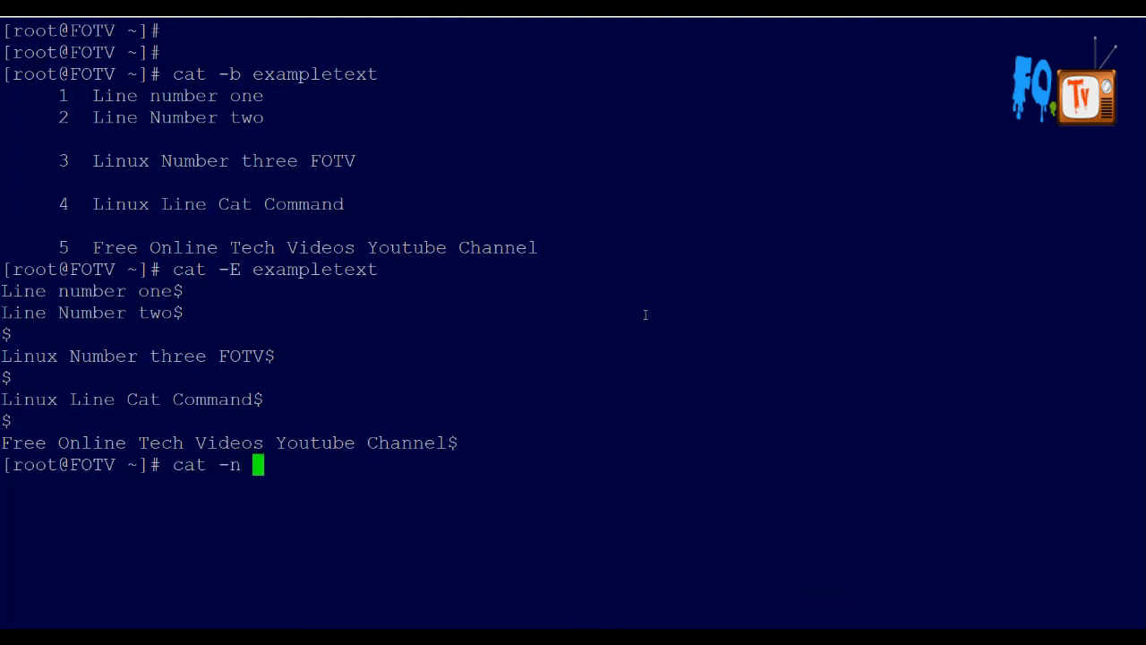
text(exampletext)
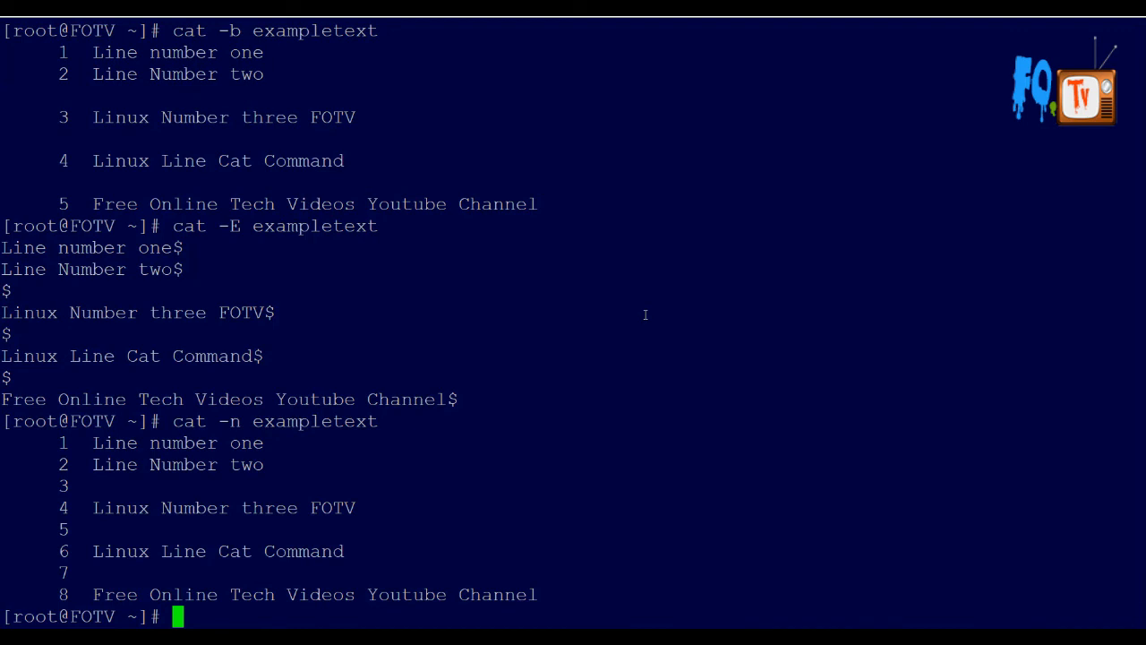
text(clear)
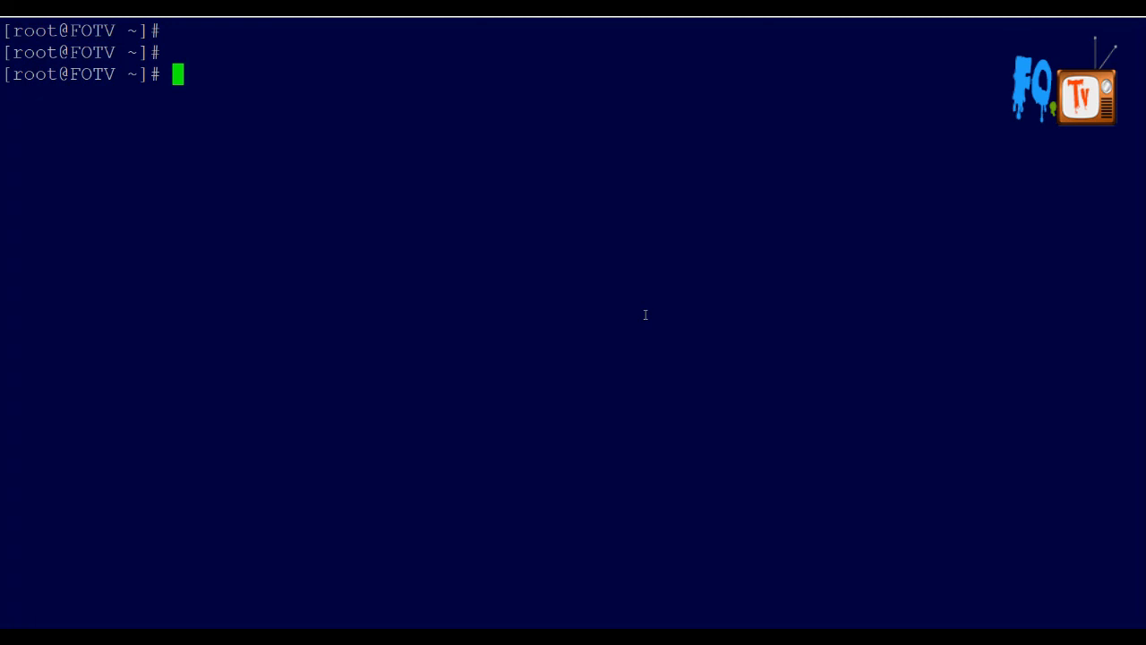
mouse_move(632, 332)
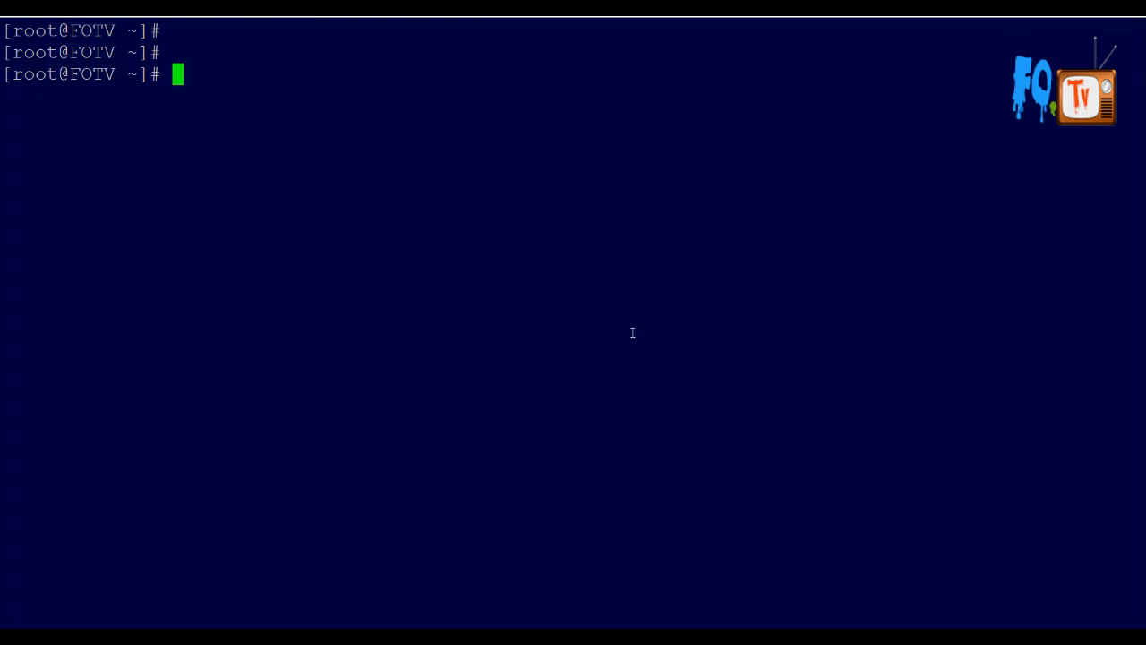